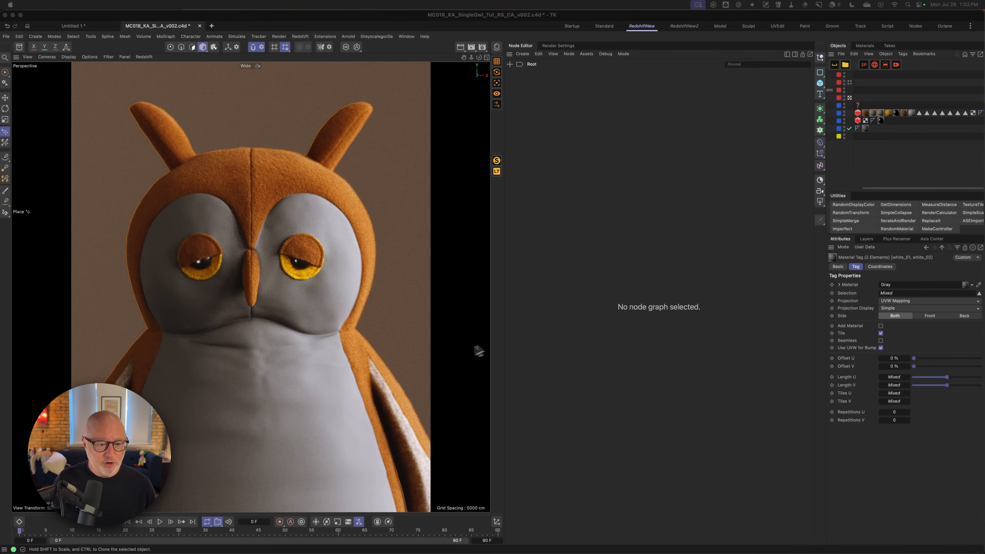
{"action": "mouse_move", "coordinate": [289, 357]}
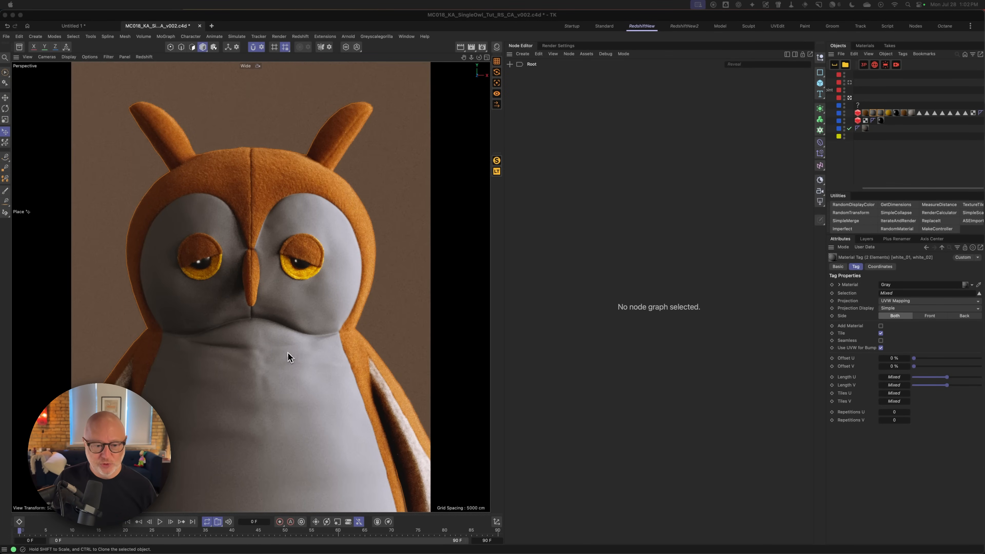
{"action": "mouse_move", "coordinate": [605, 406]}
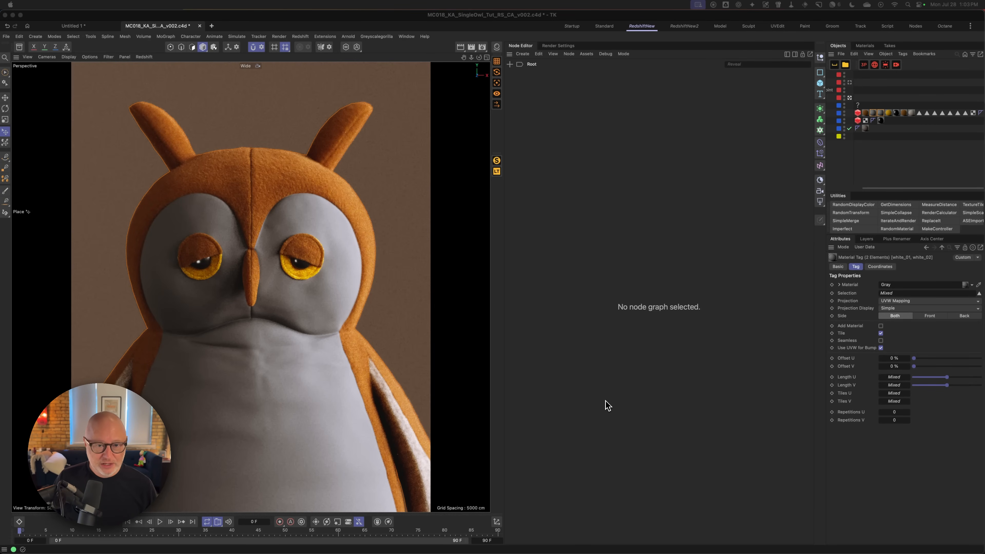
- Show the Redshift render settings with unified sampling at 64 min and 512 max samples
{"action": "left_click", "coordinate": [557, 45]}
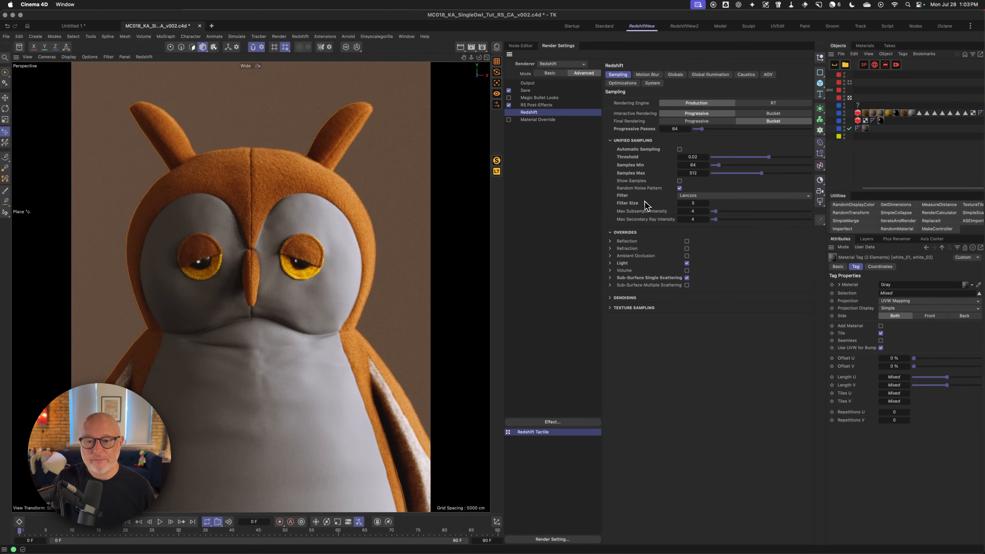
{"action": "mouse_move", "coordinate": [684, 205]}
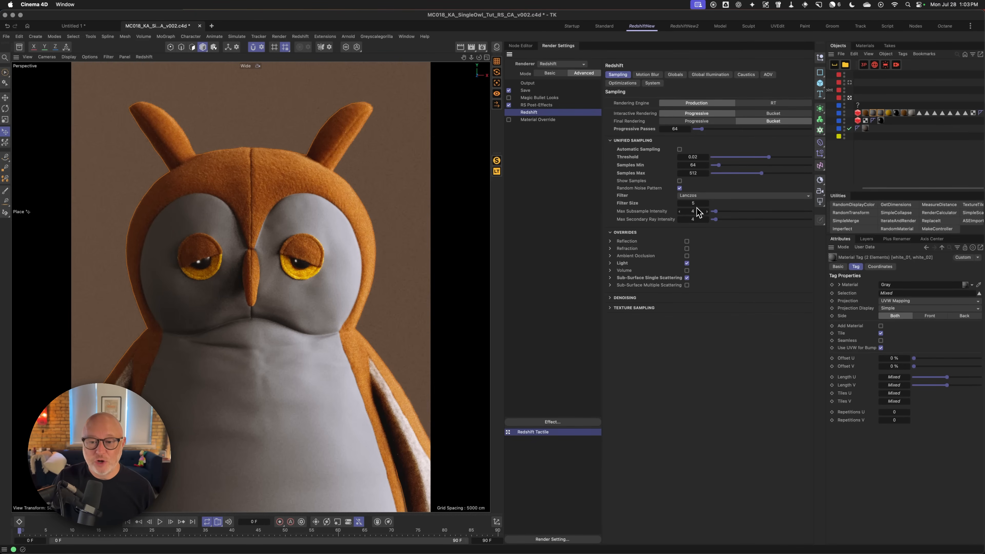
{"action": "mouse_move", "coordinate": [760, 211]}
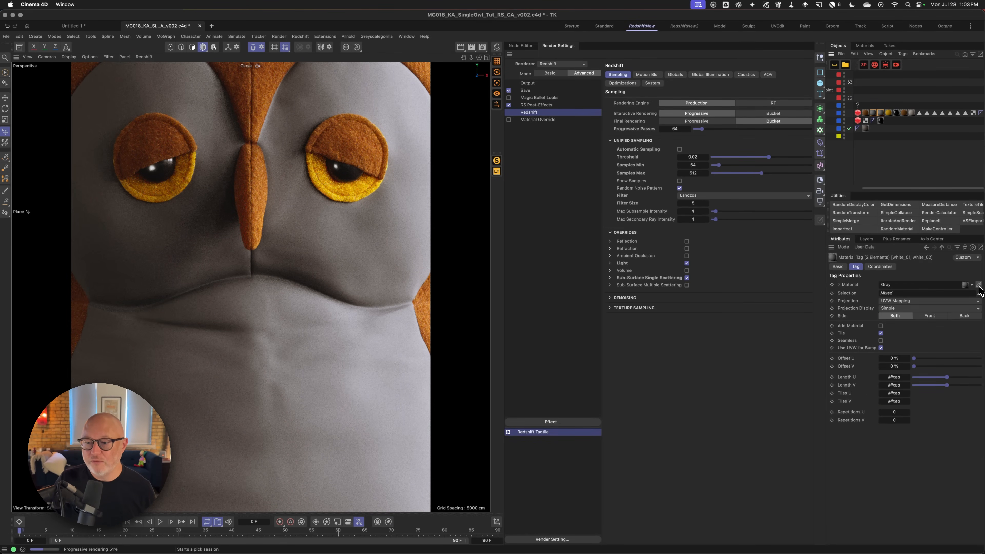
- Assign the Wire material to the chest tag and return to the scene objects for the owl's Redshift tag
{"action": "left_click", "coordinate": [864, 45]}
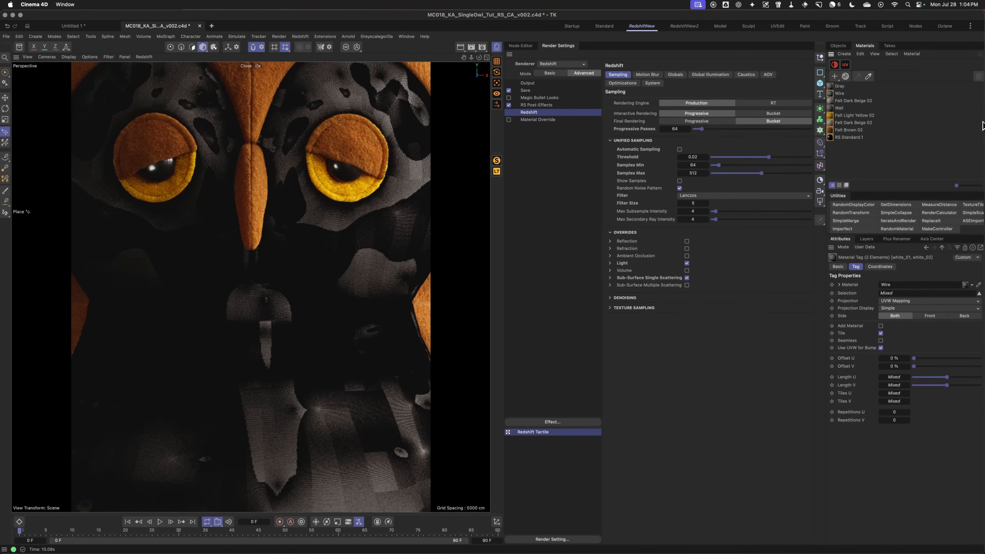
{"action": "left_click", "coordinate": [837, 45]}
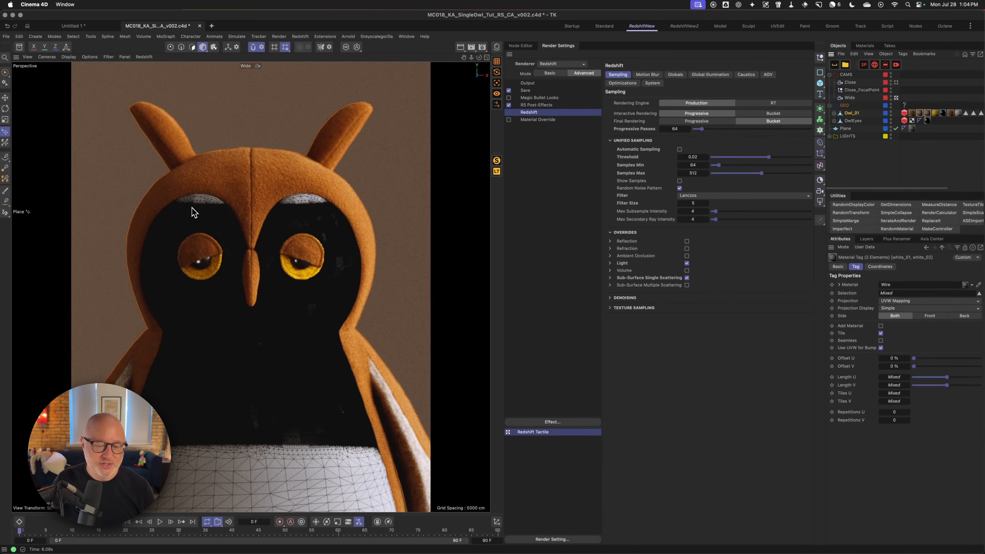
{"action": "mouse_move", "coordinate": [322, 473]}
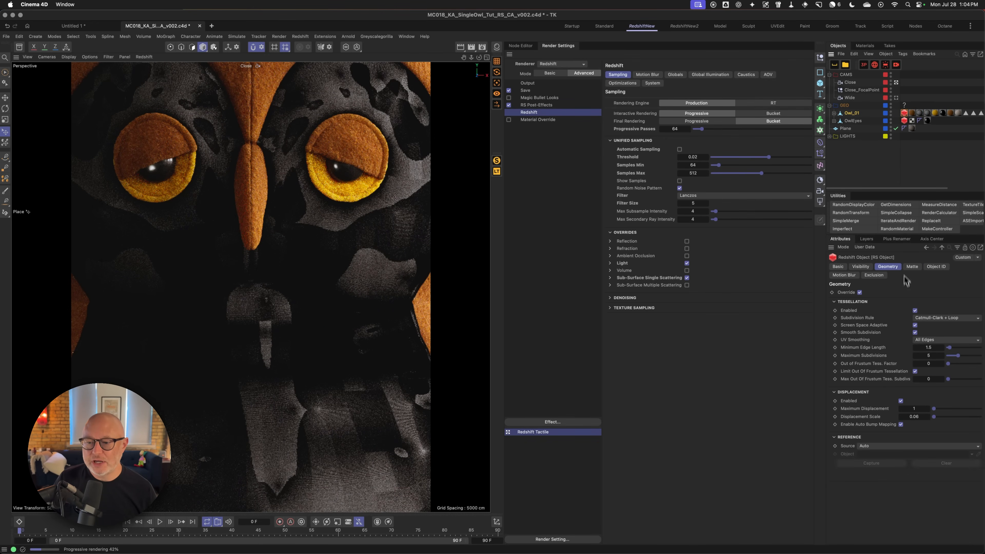
{"action": "mouse_move", "coordinate": [889, 360]}
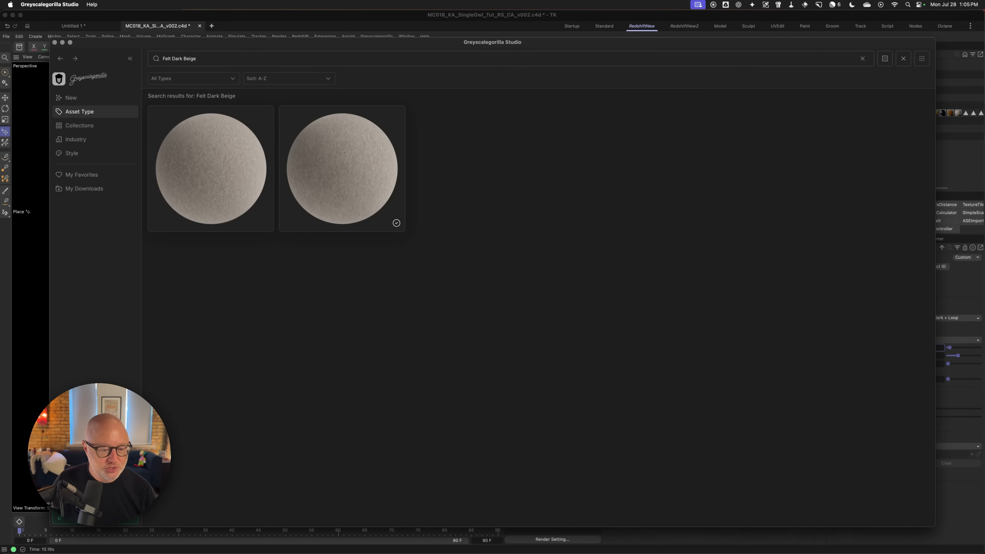
- Import the Felt Dark Beige material from Greyscalegorilla Studio onto the owl
{"action": "right_click", "coordinate": [329, 174]}
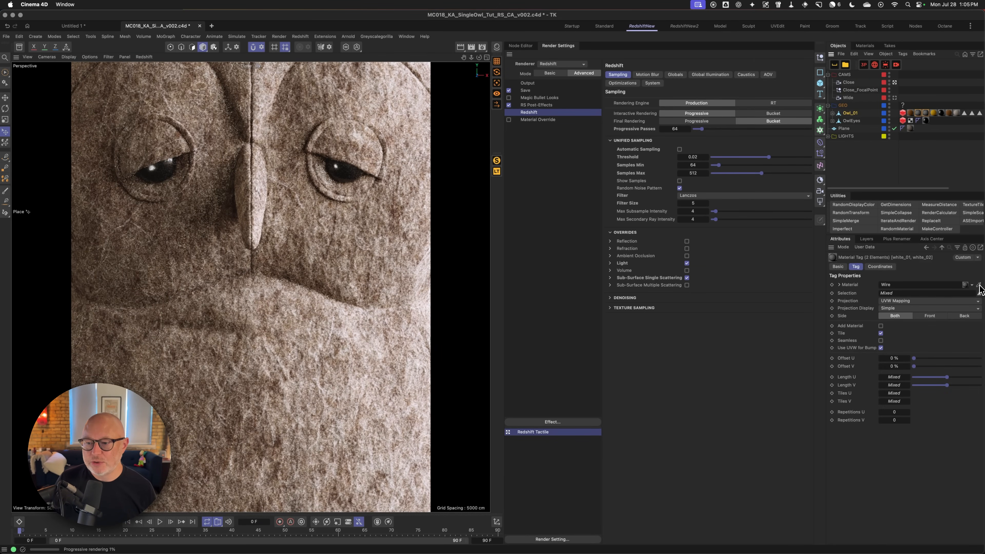
- In Felt Dark Beige 02's node graph, set the Triplanar Scale default to 0.045
{"action": "left_click", "coordinate": [864, 45]}
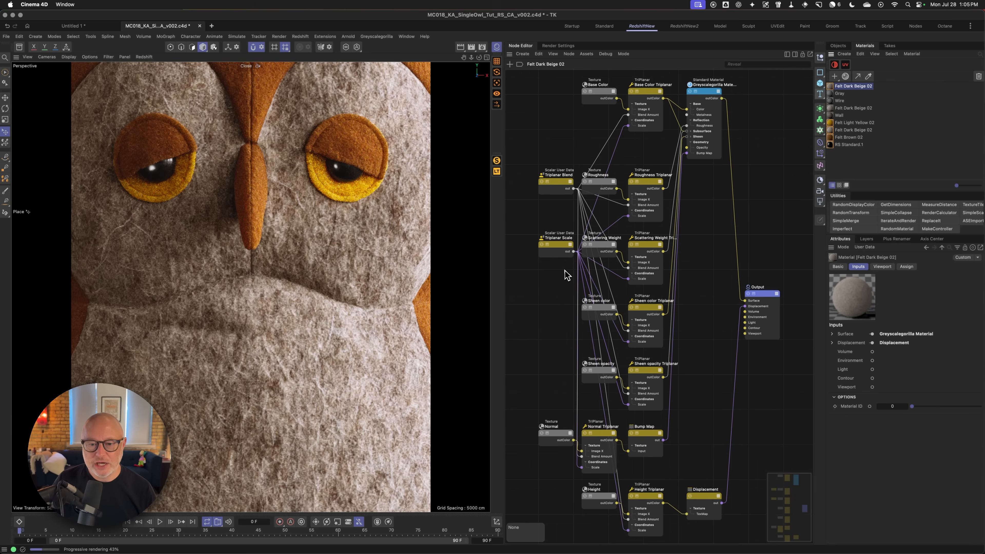
{"action": "mouse_move", "coordinate": [790, 125]}
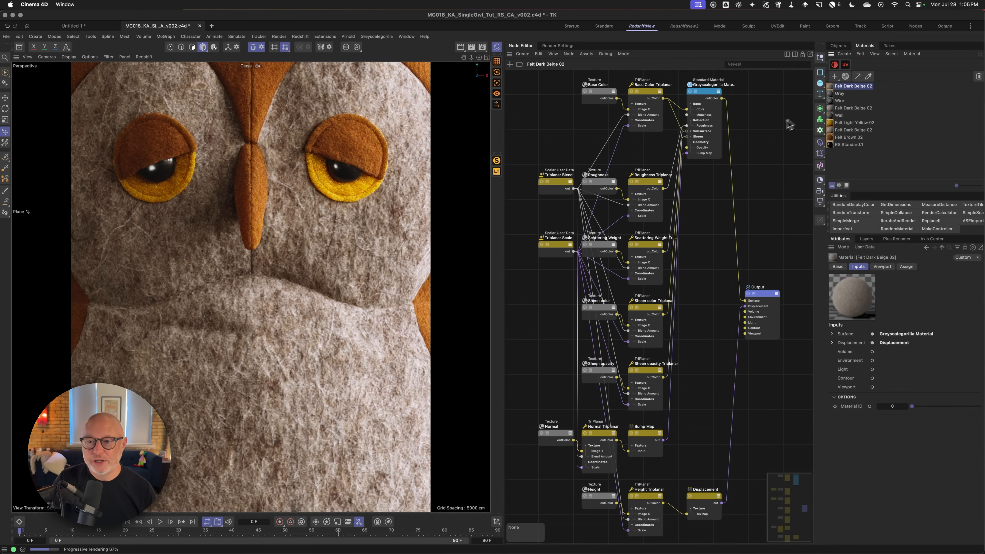
{"action": "left_click", "coordinate": [554, 245]}
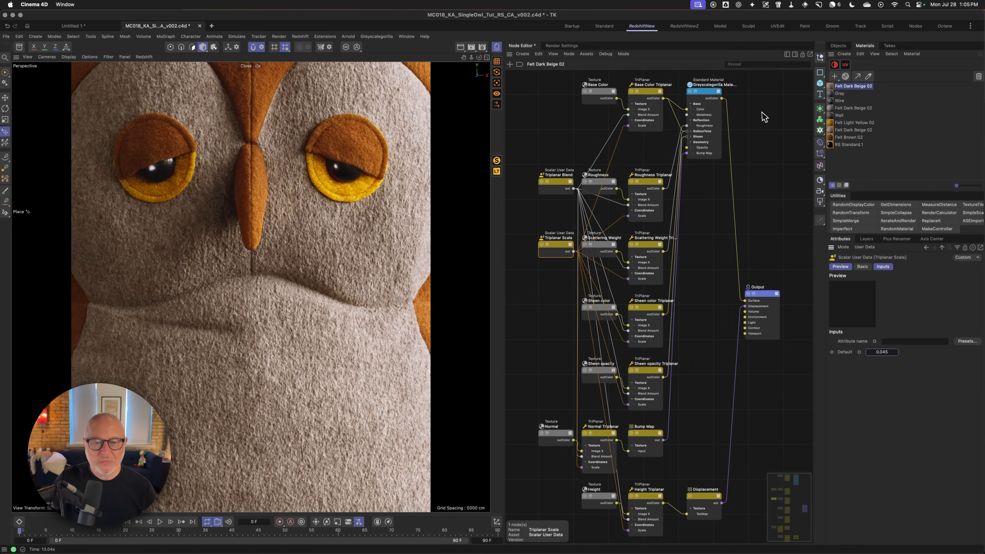
{"action": "mouse_move", "coordinate": [732, 88]}
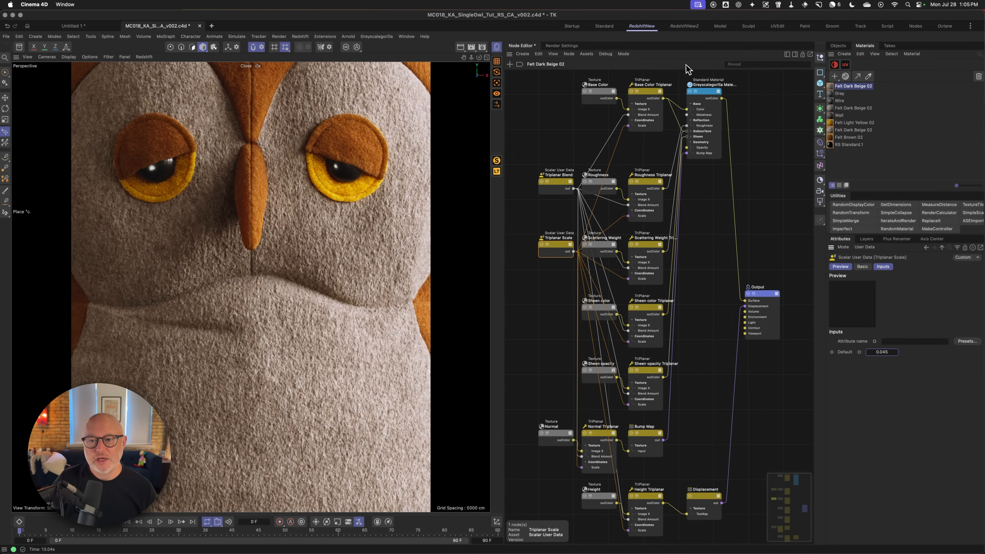
- On the Greyscalegorilla Material node, set Subsurface Radius colour RGB 227,206,199 and Scale 0.2
{"action": "left_click", "coordinate": [708, 84]}
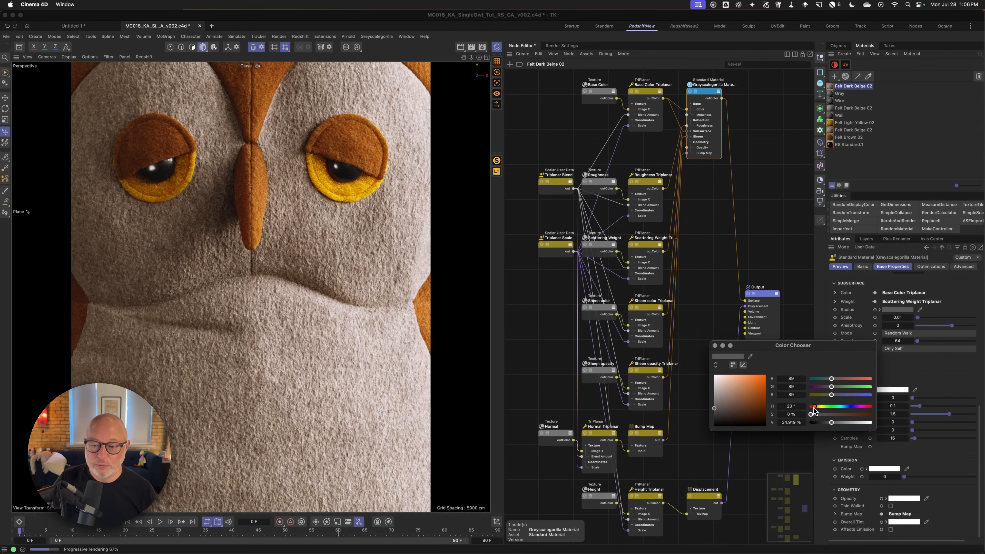
{"action": "left_click", "coordinate": [720, 381]}
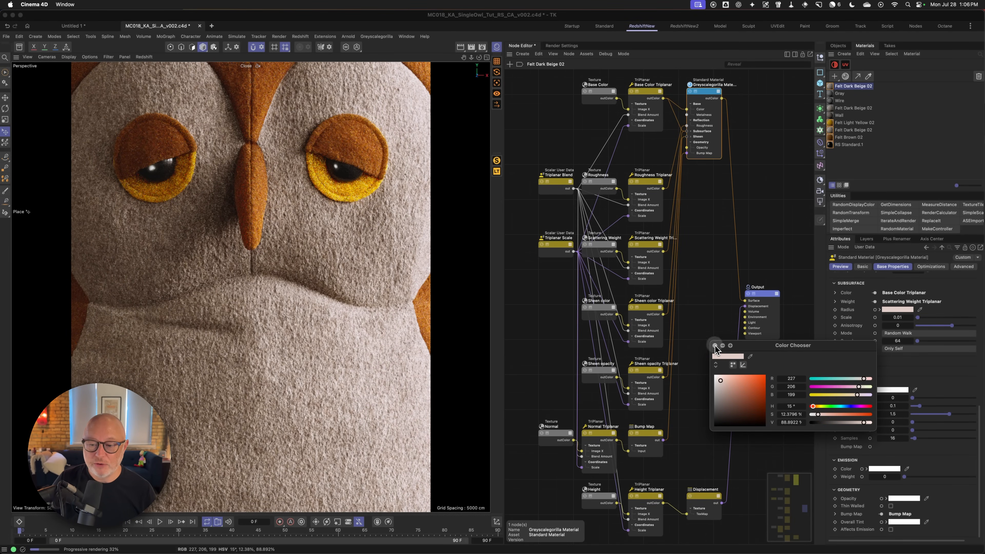
{"action": "left_click", "coordinate": [713, 346]}
{"action": "type", "text": "0.2"}
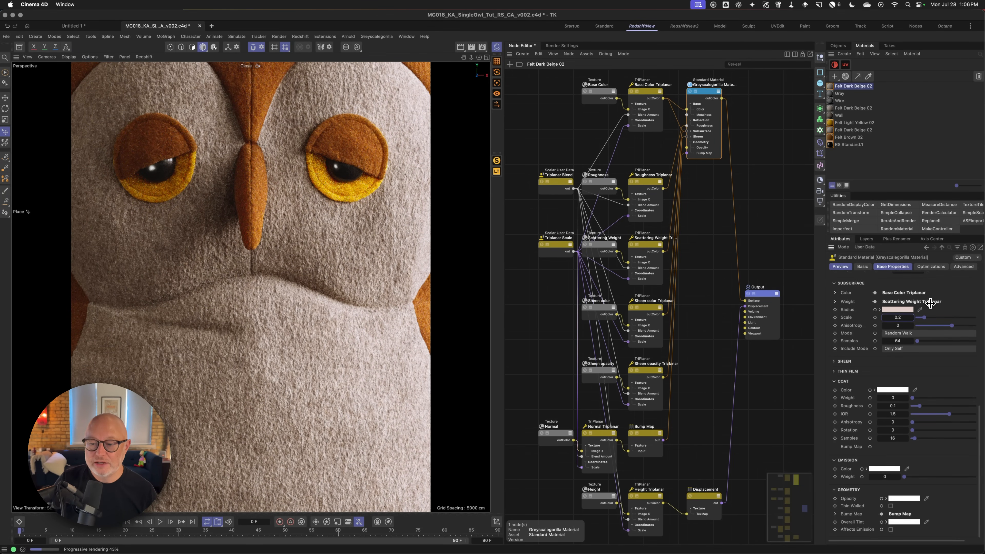
- Jump to the Scattering Weight texture node and show its Adjust settings at 75 percent brightness
{"action": "left_click", "coordinate": [594, 238]}
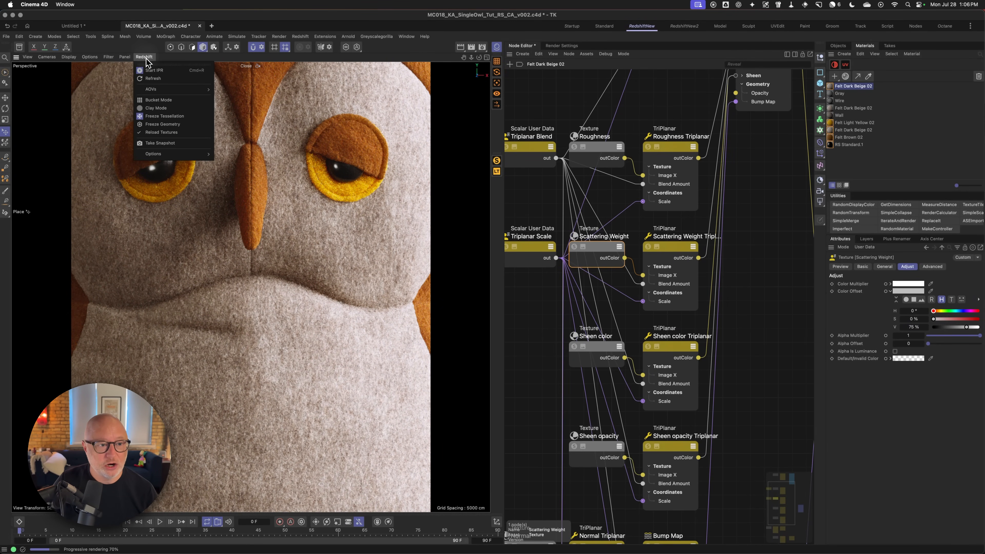
- Switch the Redshift viewport to Clay Mode to see the owl's displaced felt as grey clay
{"action": "left_click", "coordinate": [155, 107]}
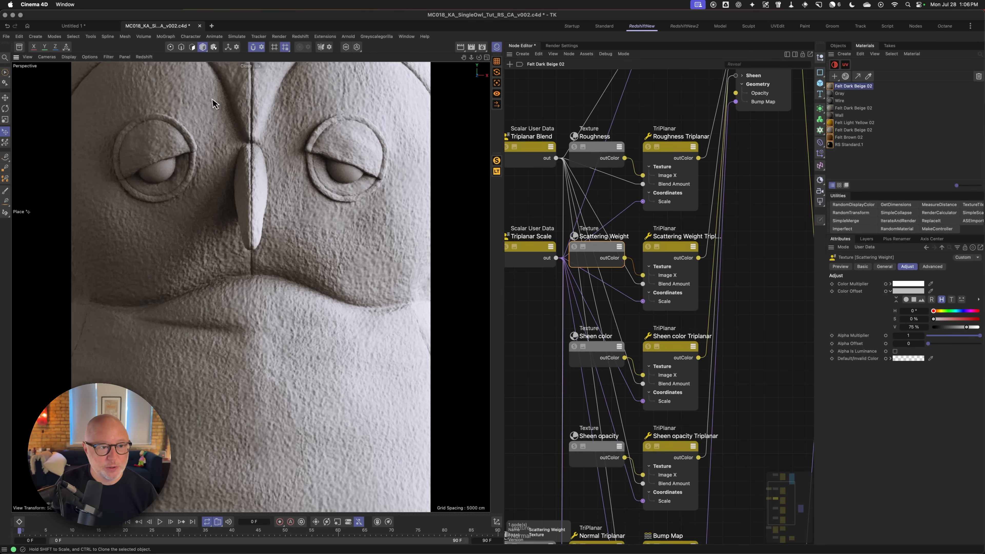
{"action": "mouse_move", "coordinate": [271, 344]}
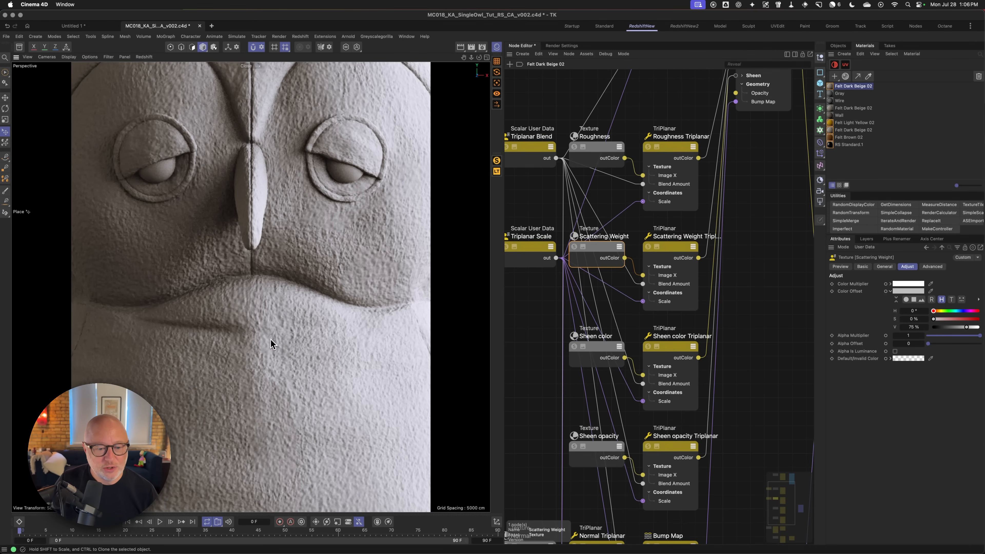
{"action": "mouse_move", "coordinate": [261, 377]}
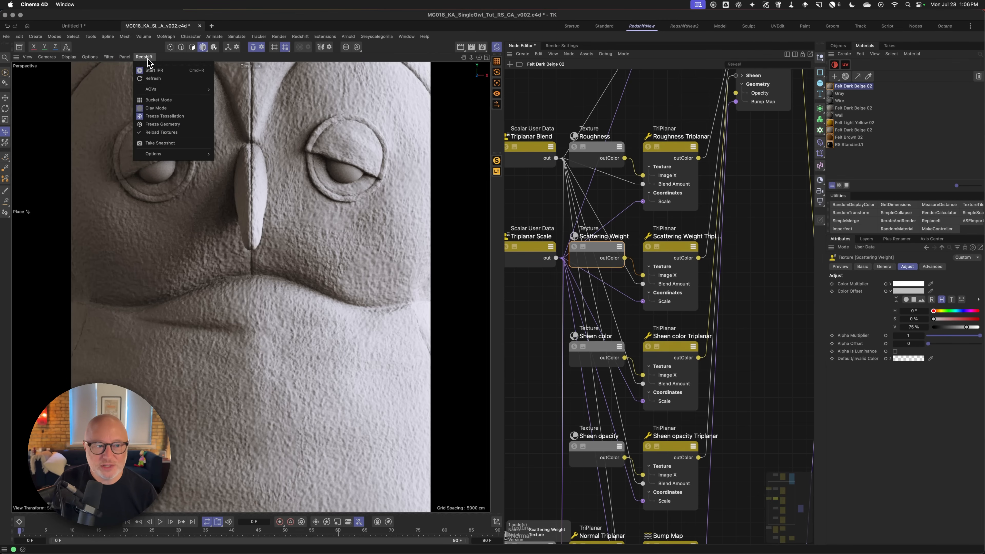
{"action": "left_click", "coordinate": [447, 219]}
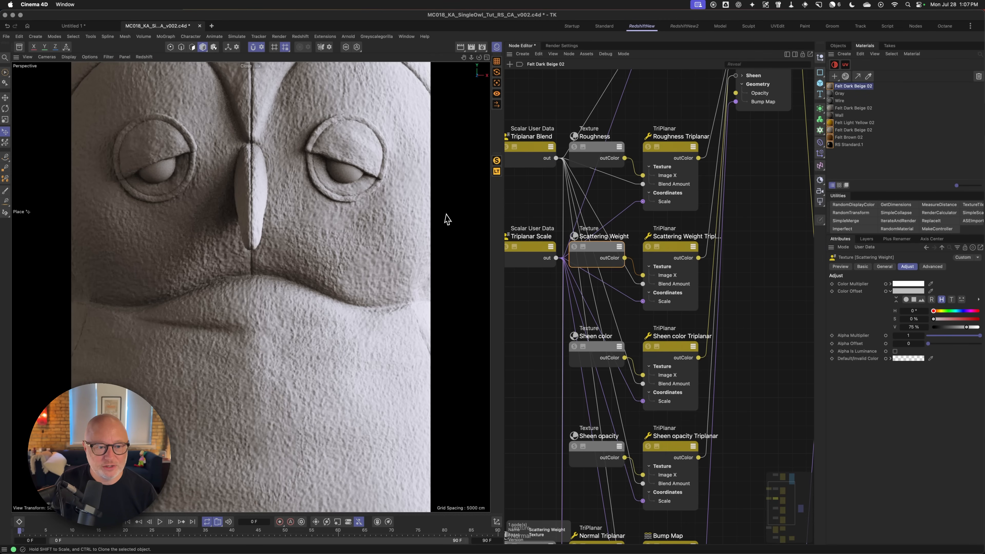